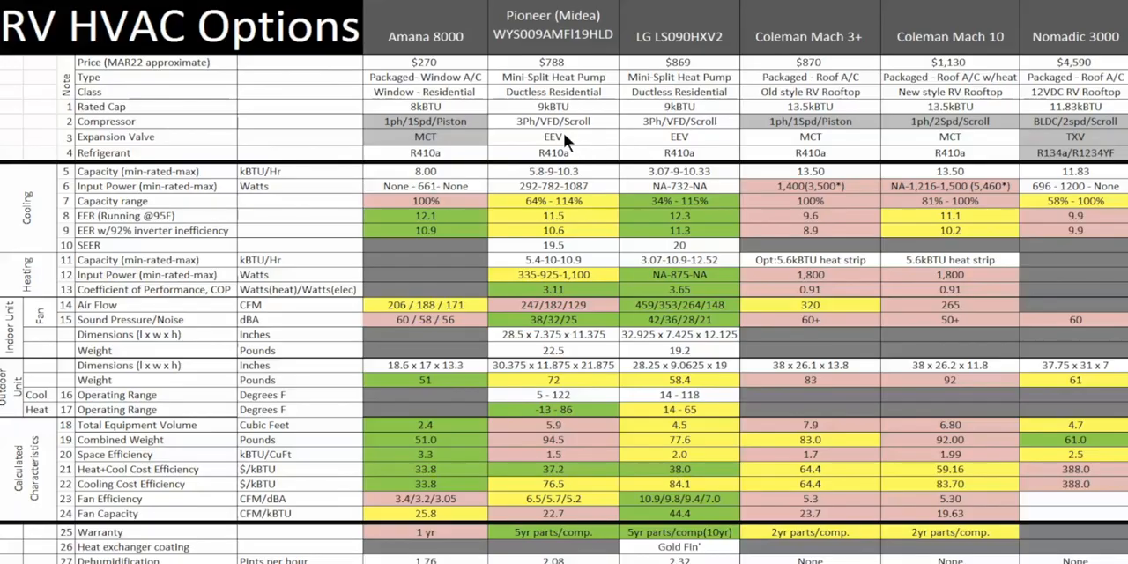
pyautogui.moveTo(562, 141)
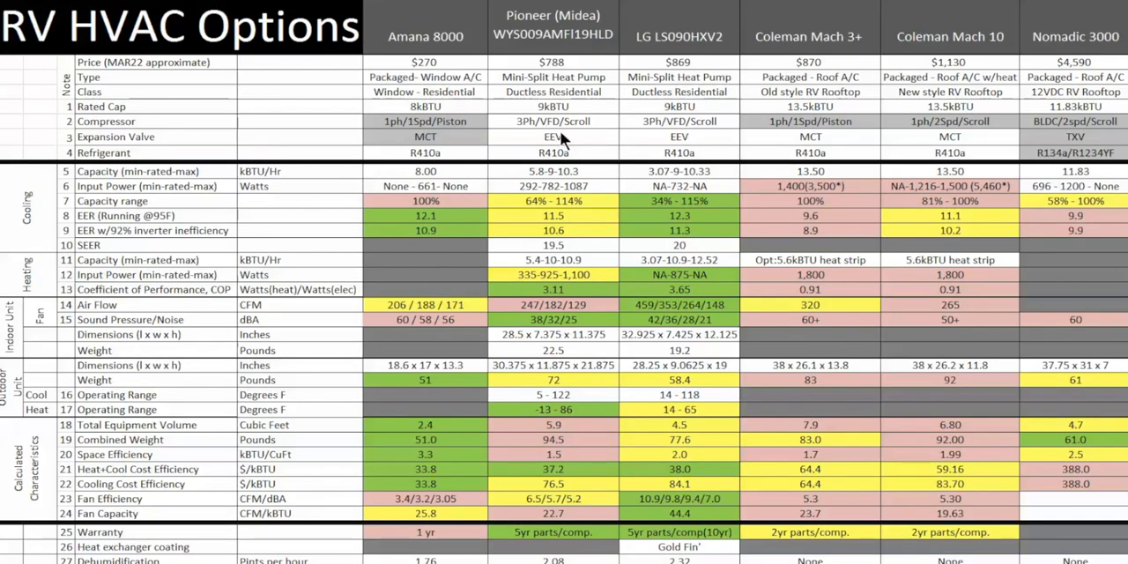
pyautogui.moveTo(524, 137)
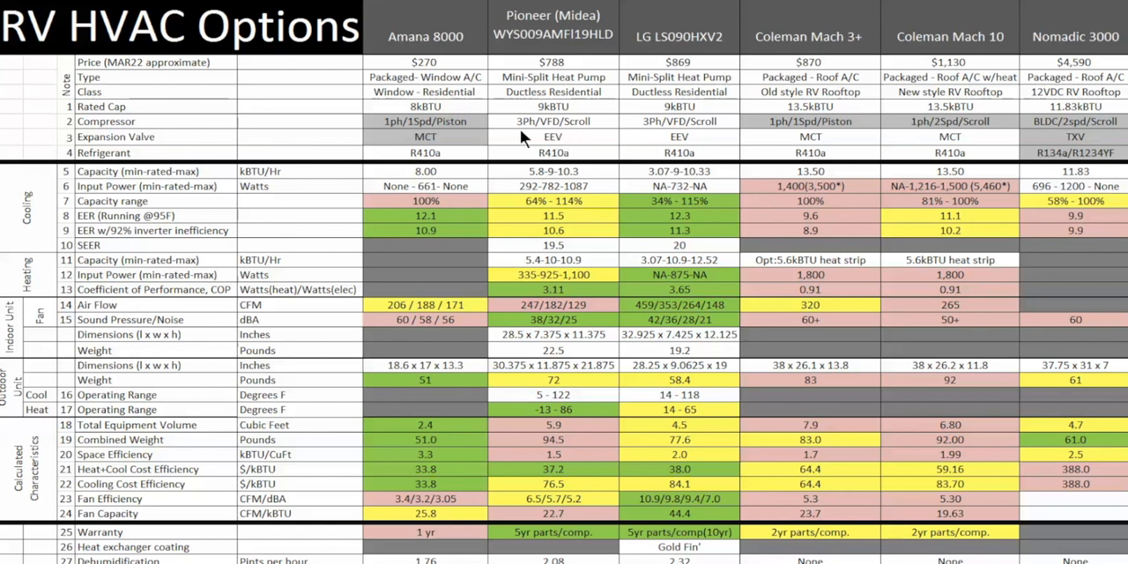
pyautogui.moveTo(462, 139)
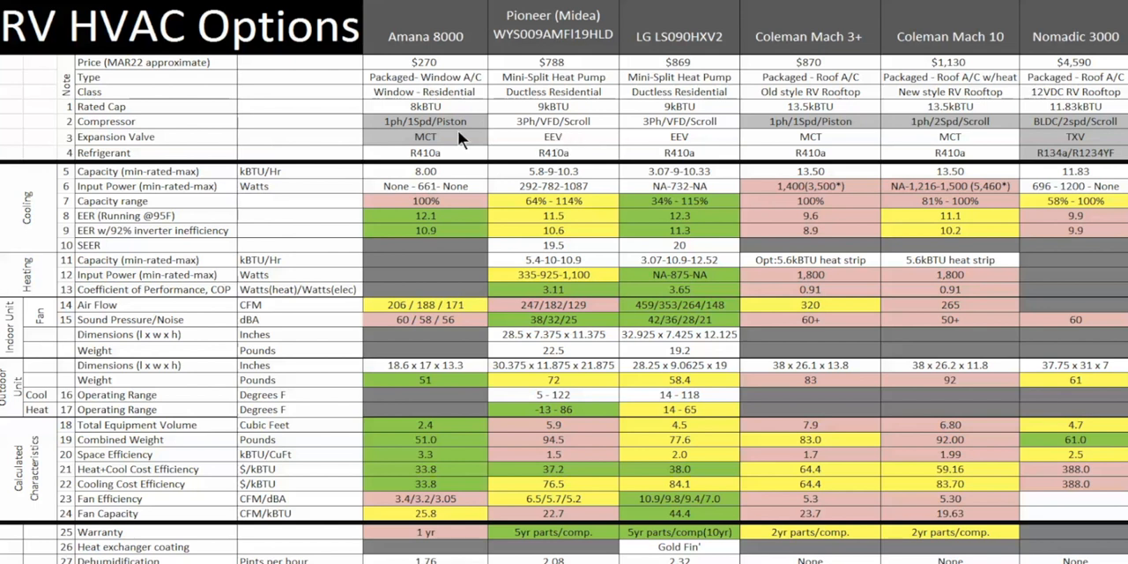
pyautogui.moveTo(643, 154)
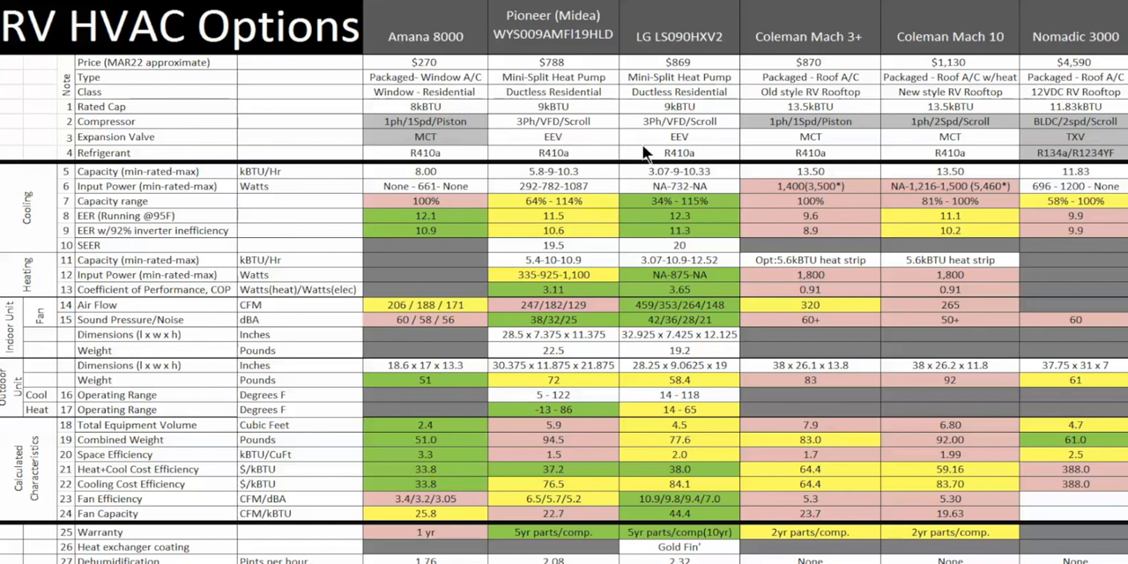
pyautogui.moveTo(590, 147)
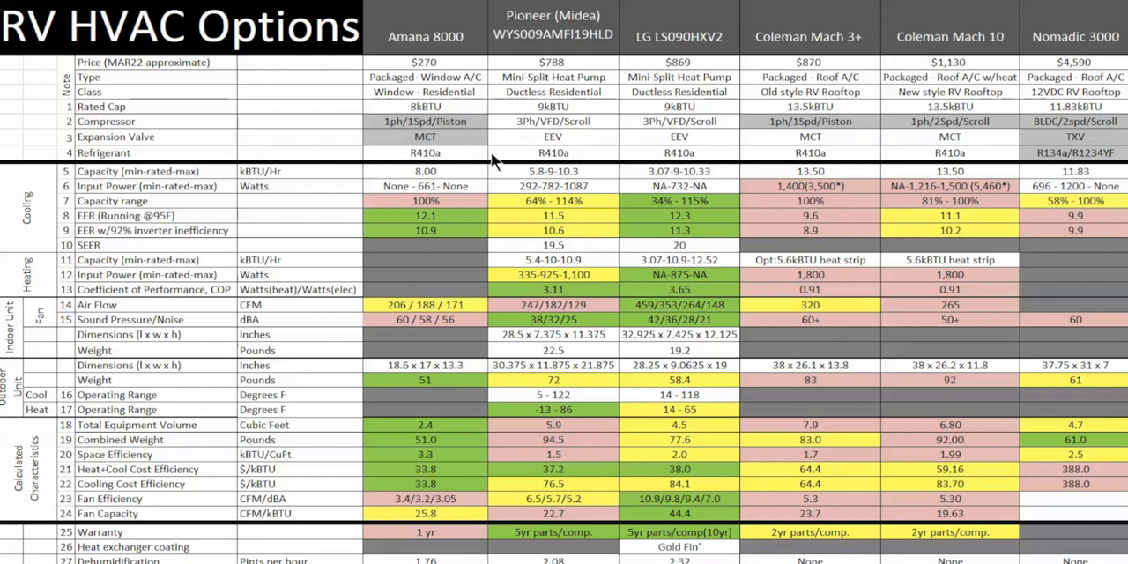
pyautogui.moveTo(987, 165)
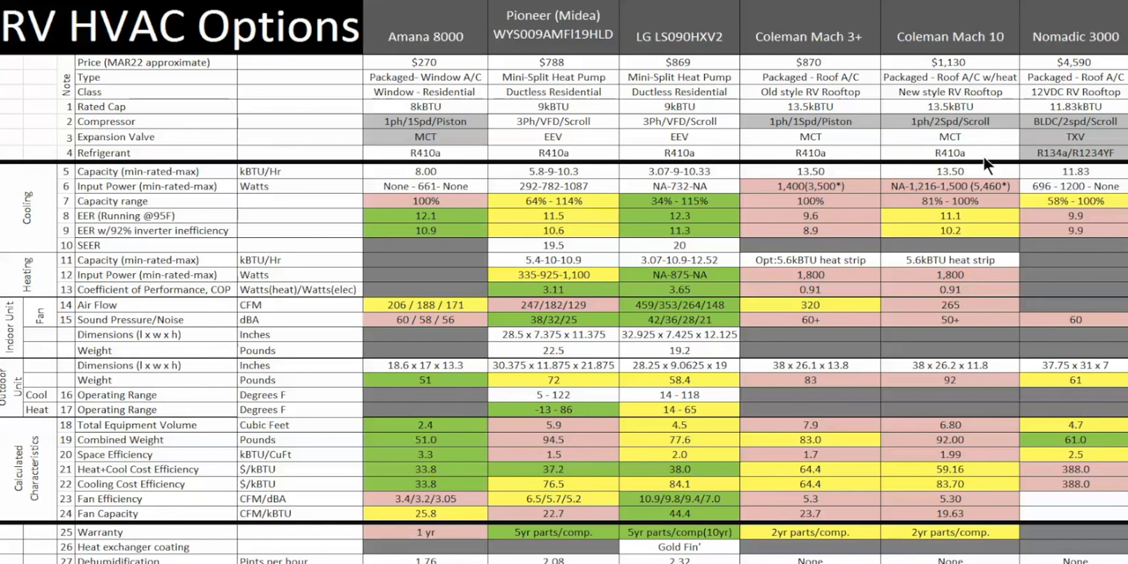
pyautogui.moveTo(1057, 156)
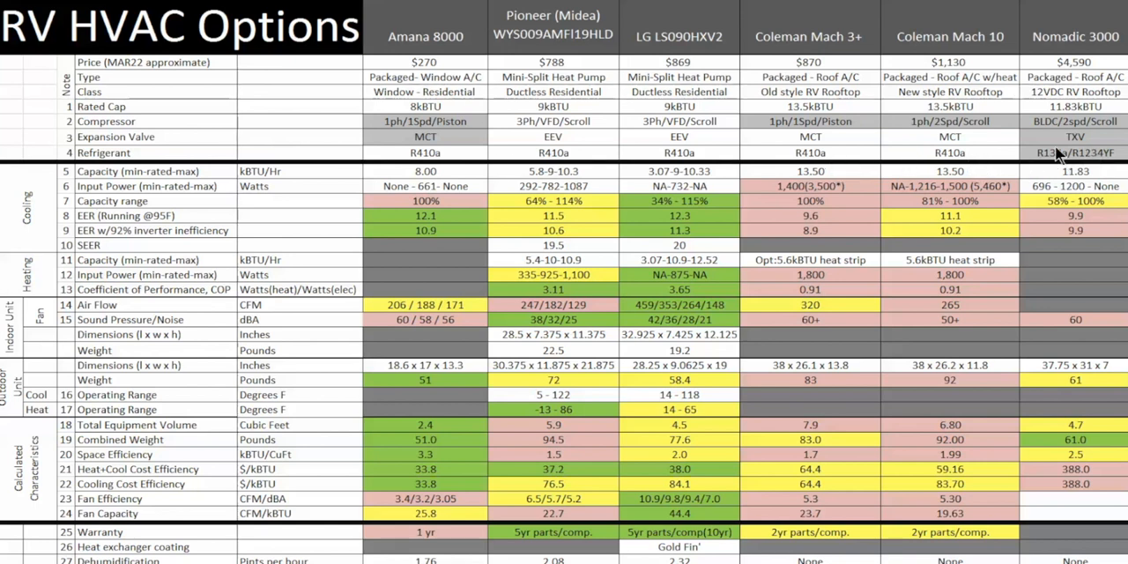
pyautogui.moveTo(1086, 166)
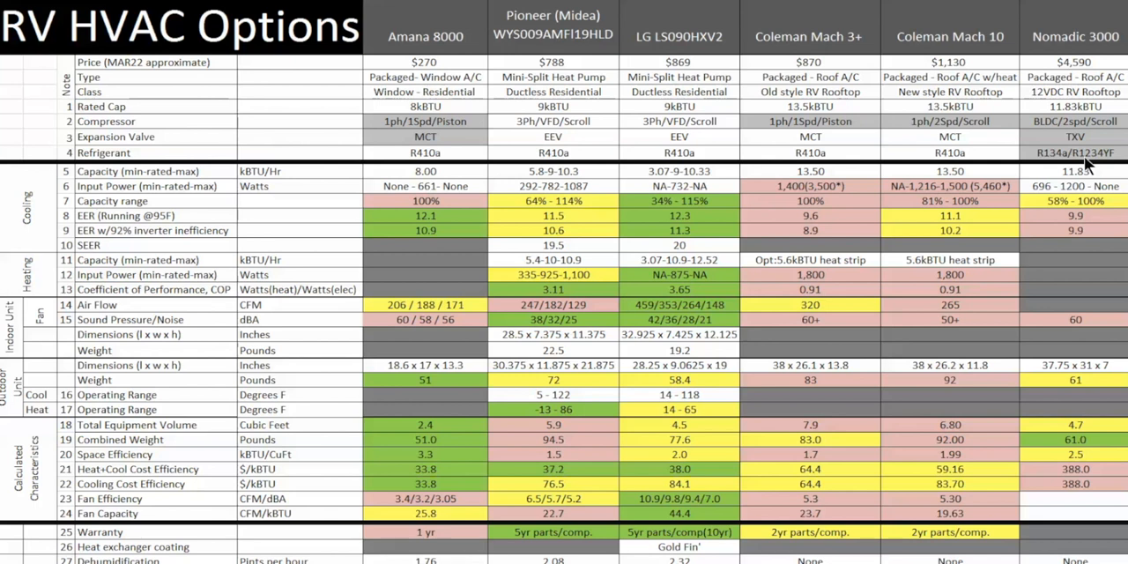
pyautogui.moveTo(520, 114)
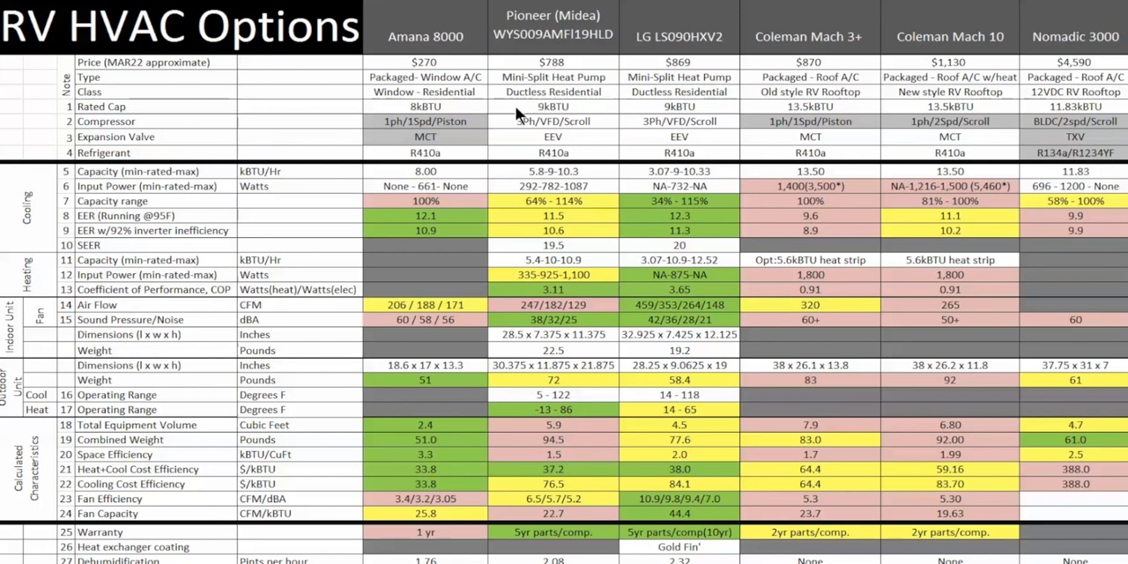
pyautogui.moveTo(617, 117)
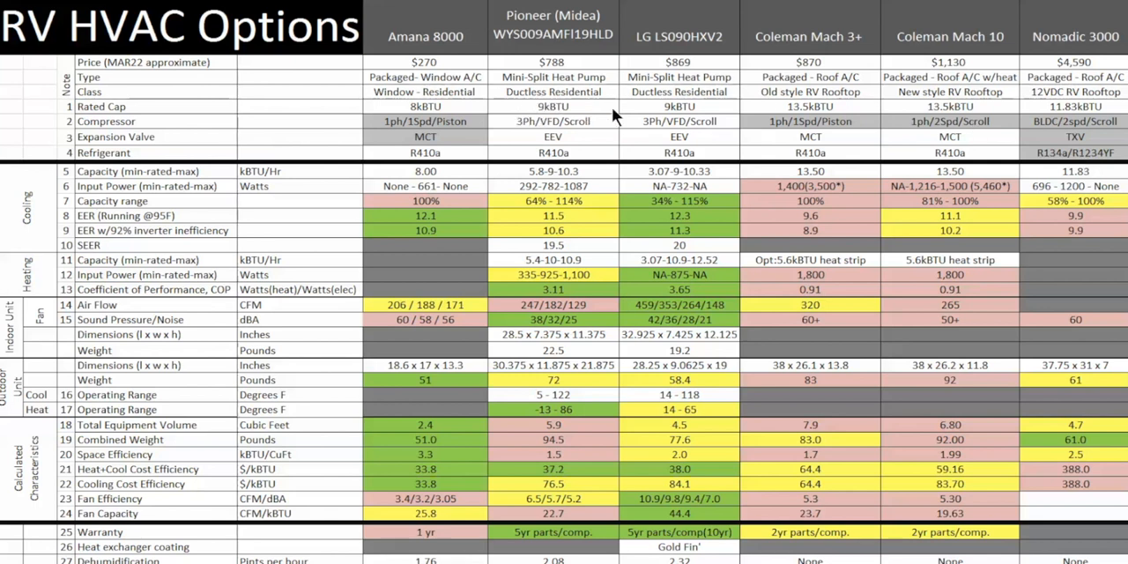
pyautogui.moveTo(727, 69)
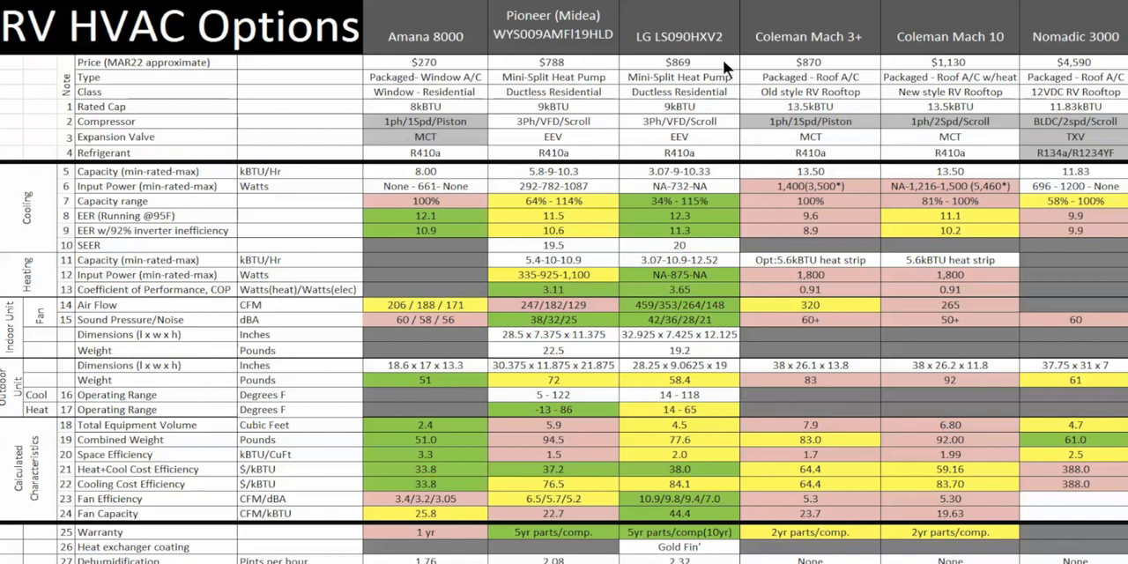
pyautogui.moveTo(691, 119)
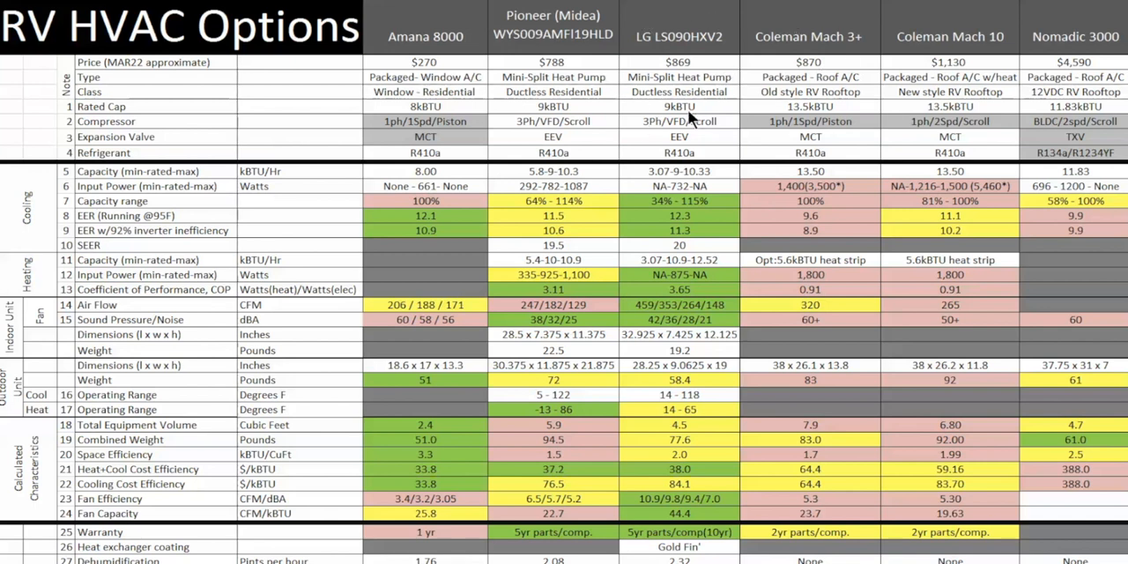
pyautogui.moveTo(766, 74)
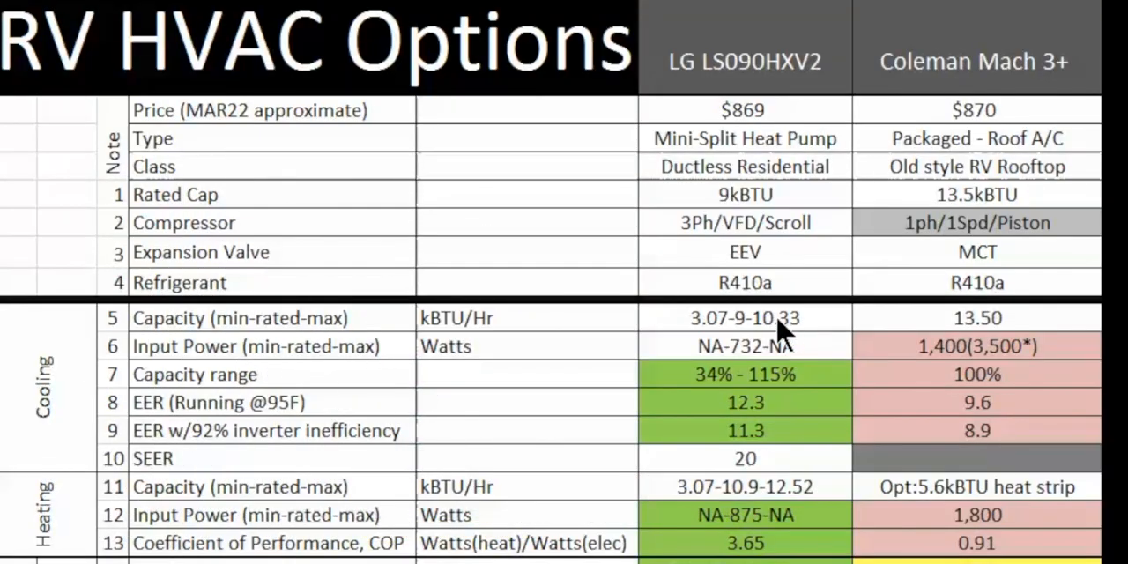
pyautogui.moveTo(832, 339)
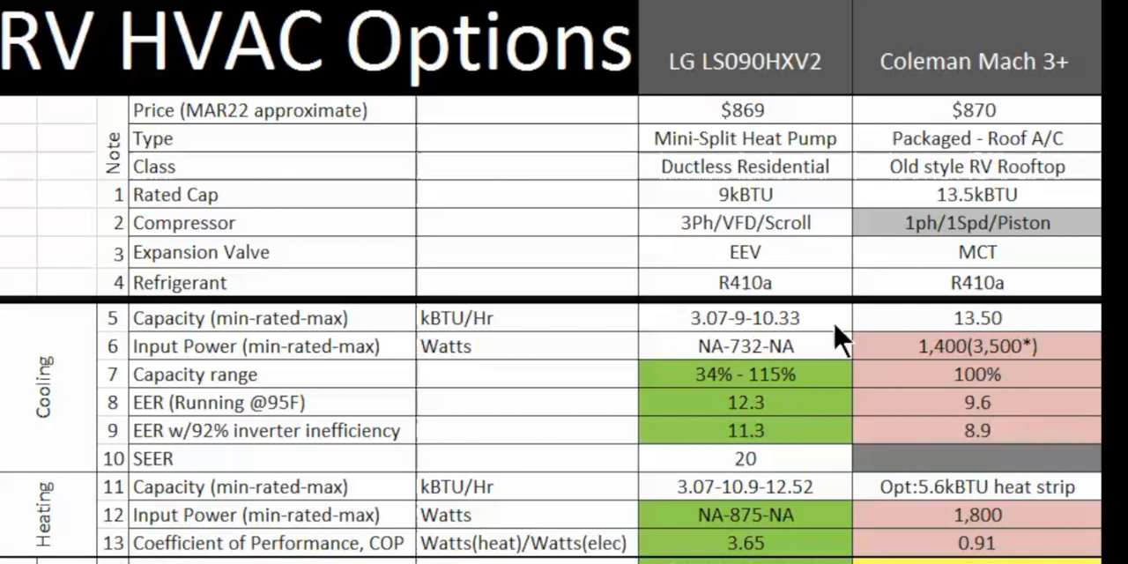
pyautogui.moveTo(836, 343)
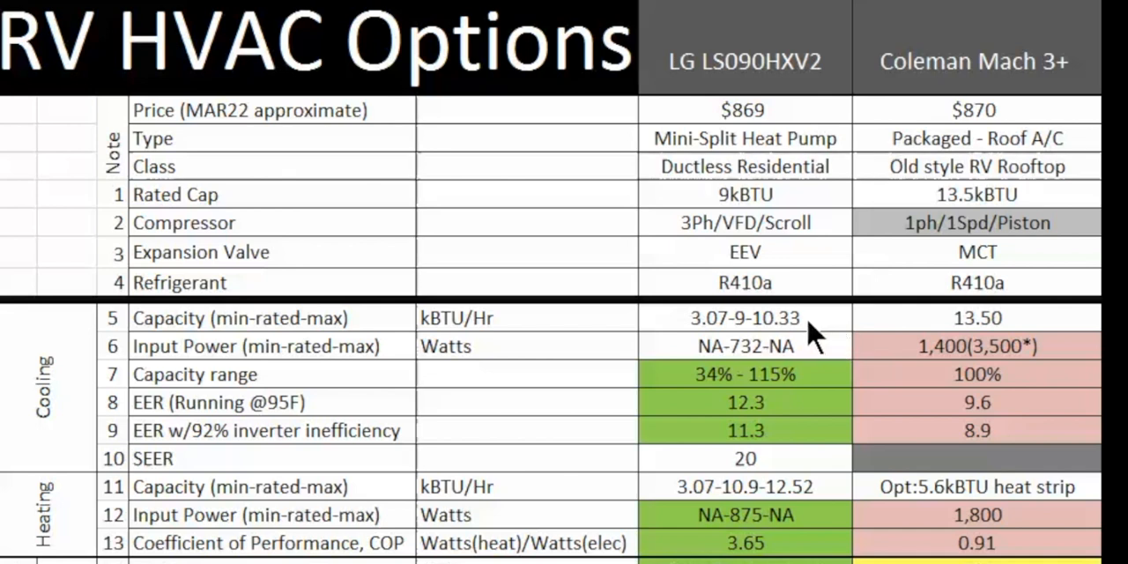
pyautogui.moveTo(705, 342)
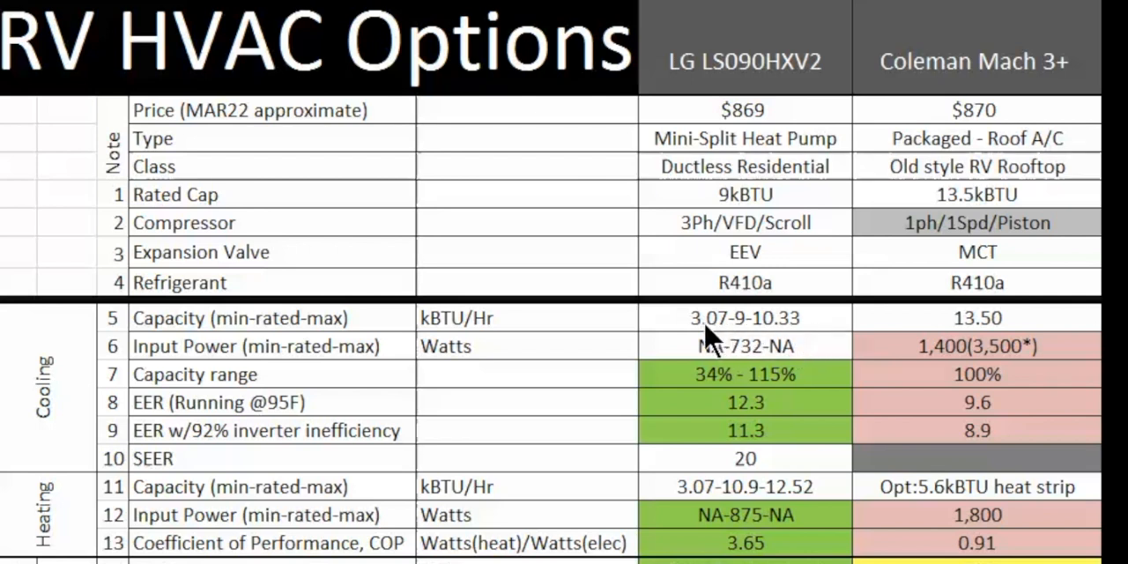
pyautogui.moveTo(736, 341)
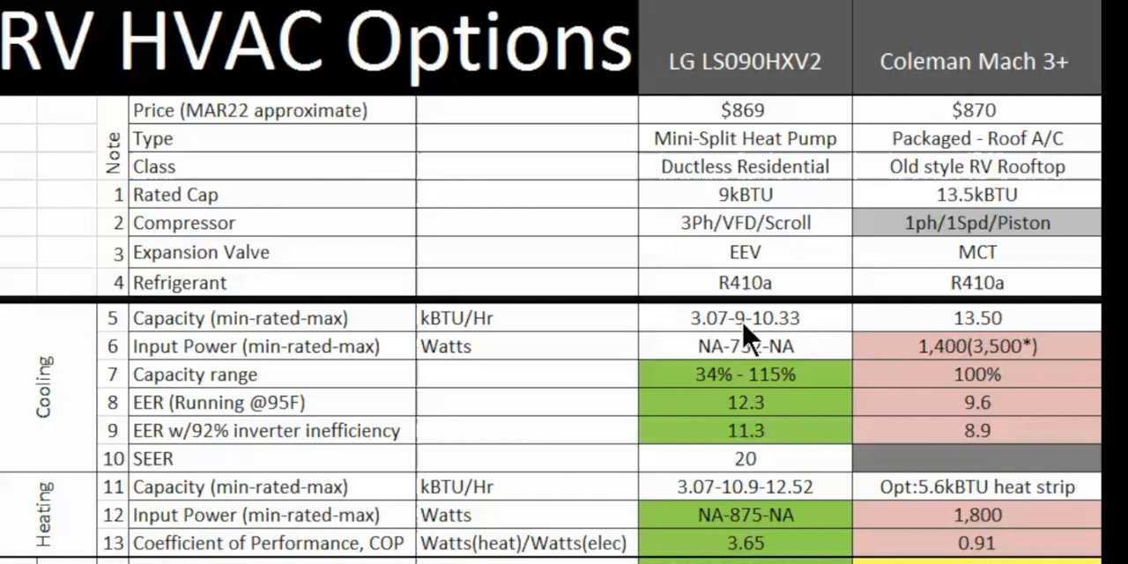
pyautogui.moveTo(722, 341)
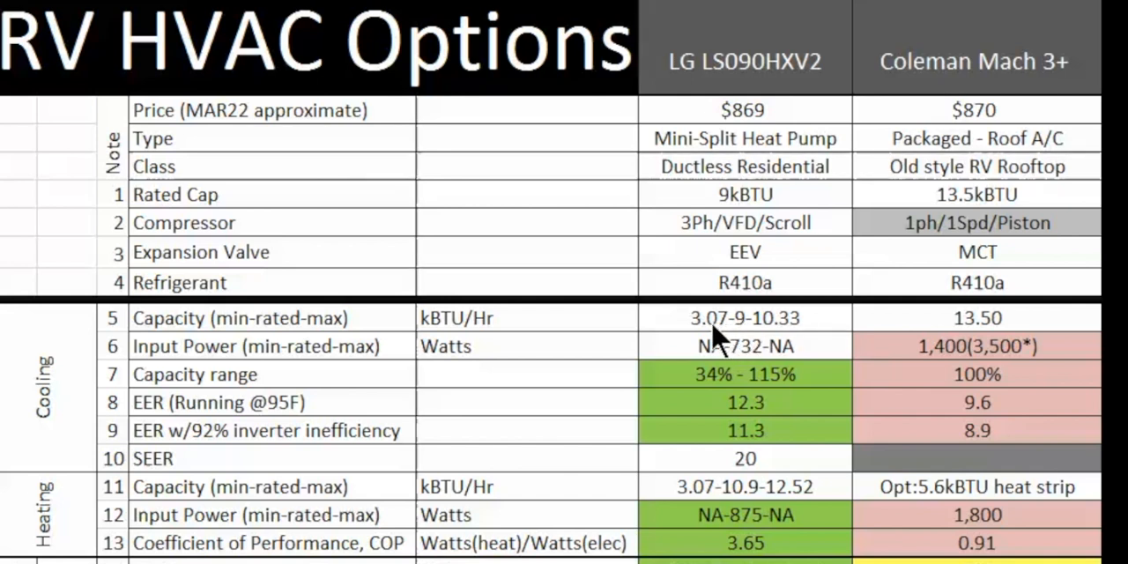